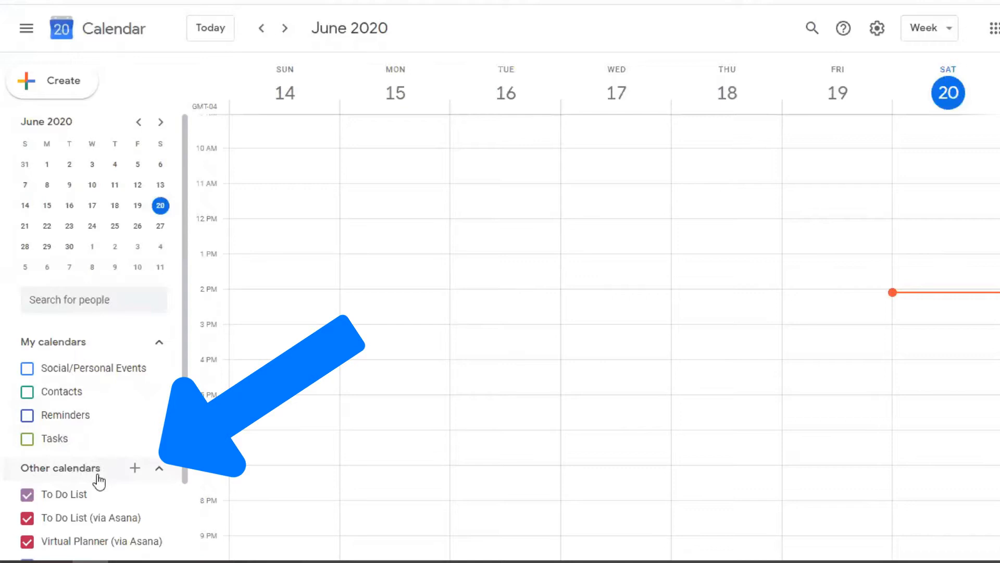
Add a new calendar under Other calendars with the name 'Daily Routines'
click(134, 468)
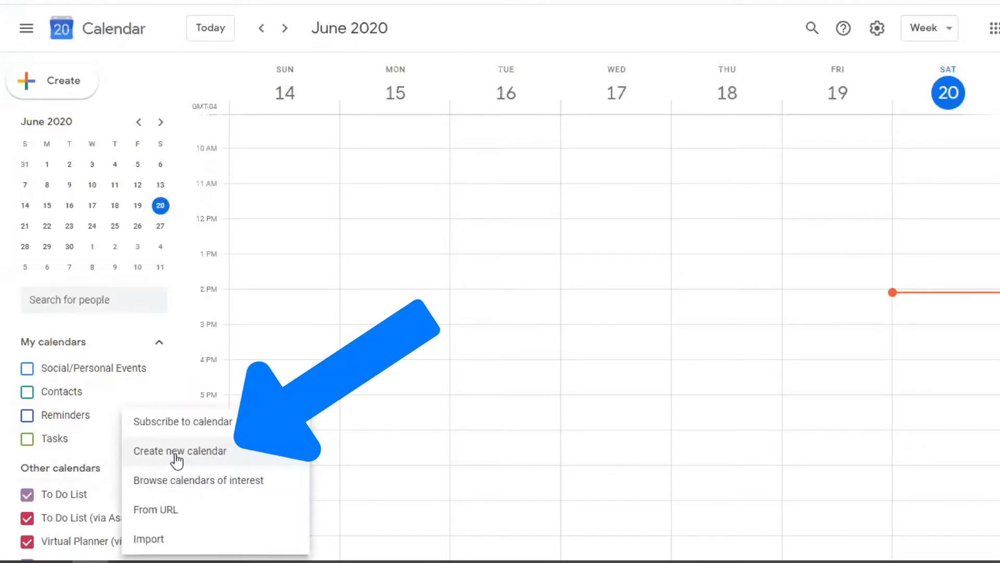
click(179, 450)
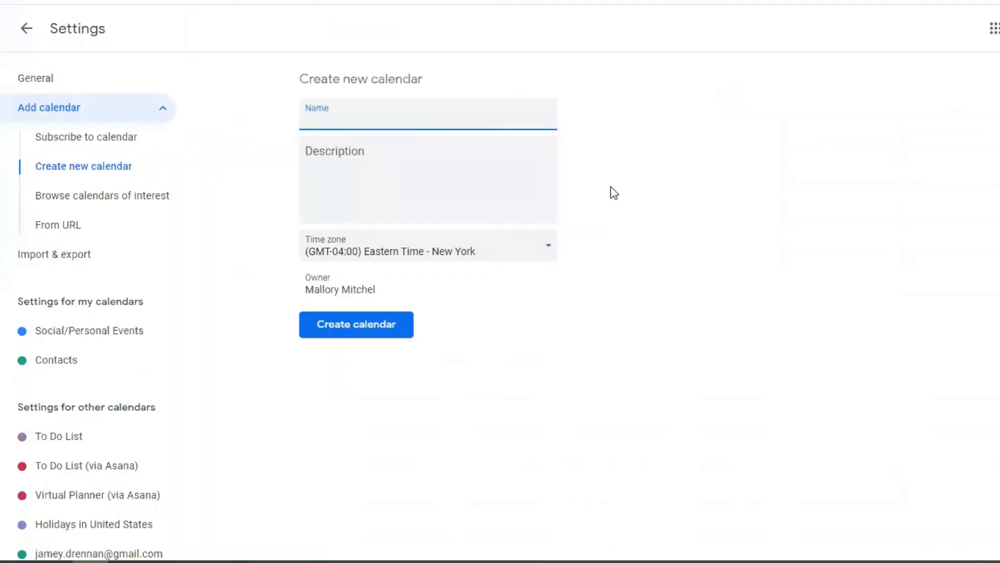
text(Daily Rout)
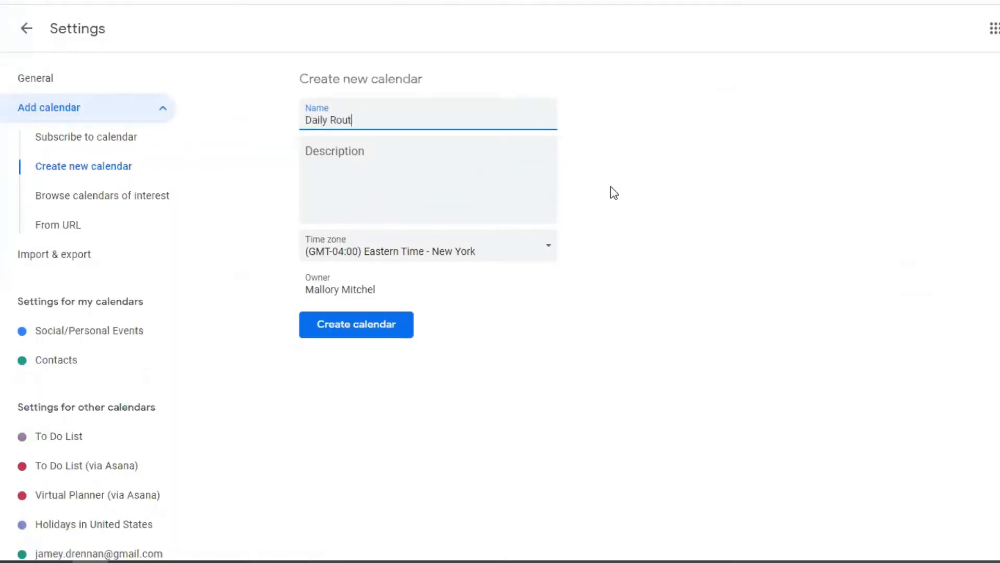
text(ines)
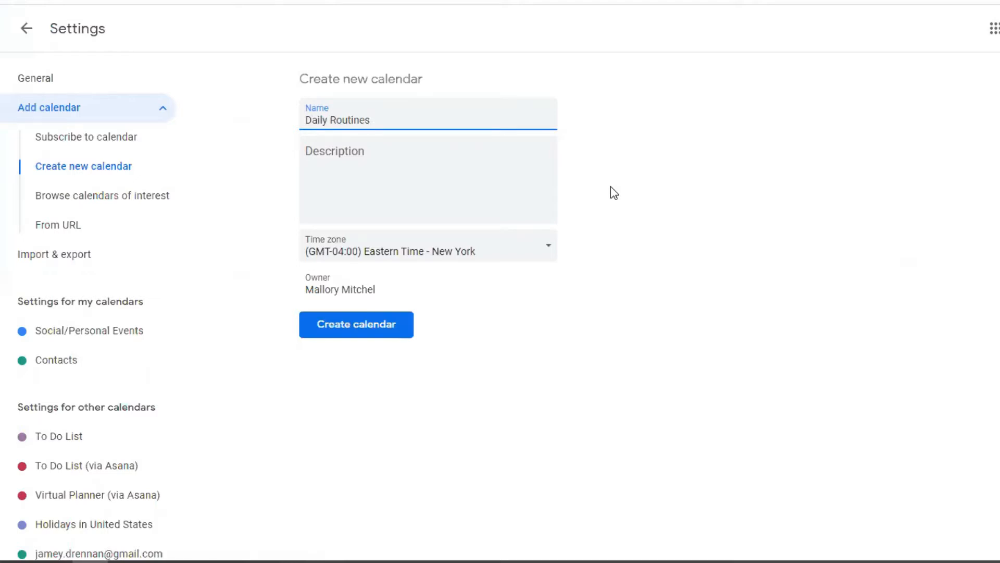
click(427, 120)
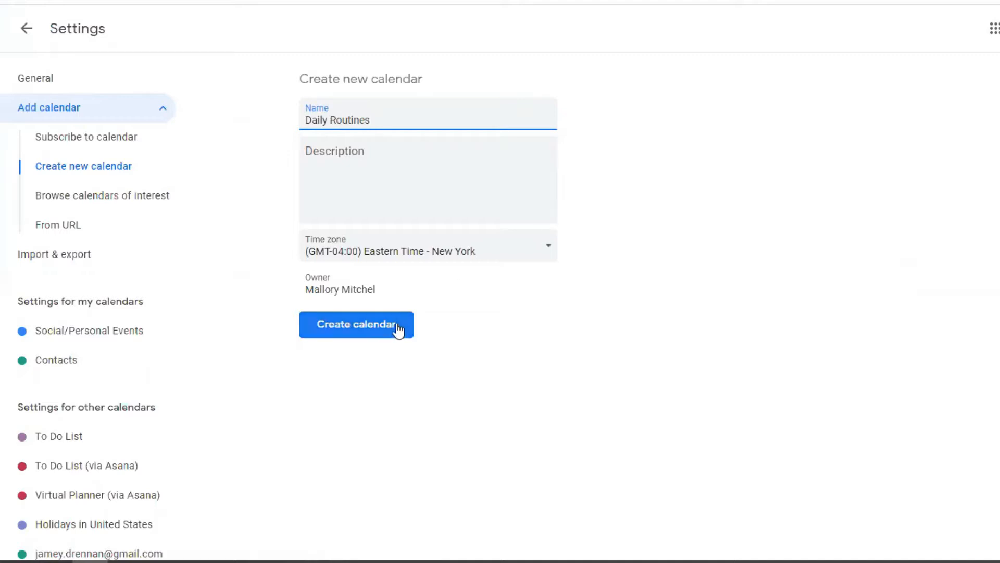
click(356, 324)
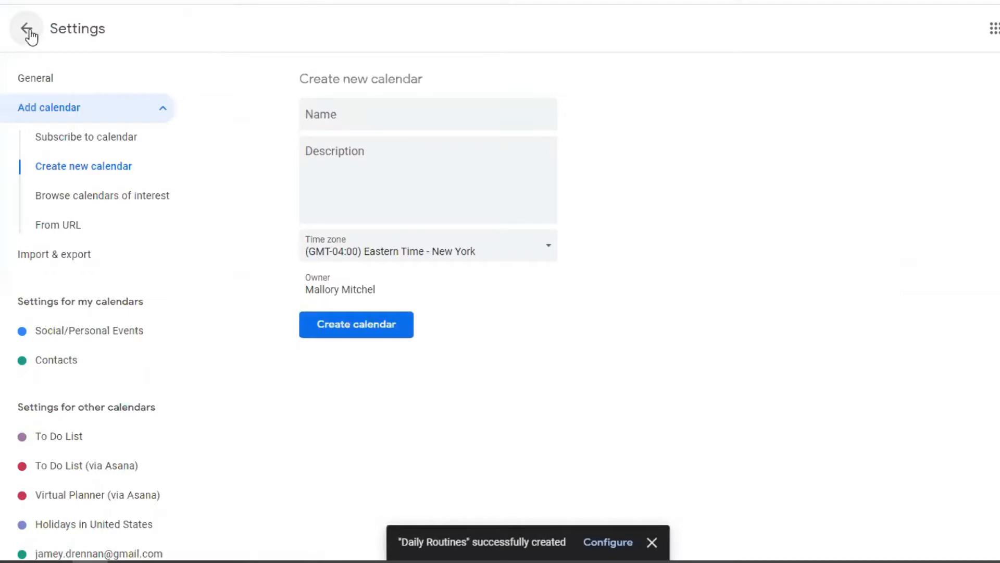
Back in week view, set the Daily Routines calendar colour to Eucalyptus green
click(27, 28)
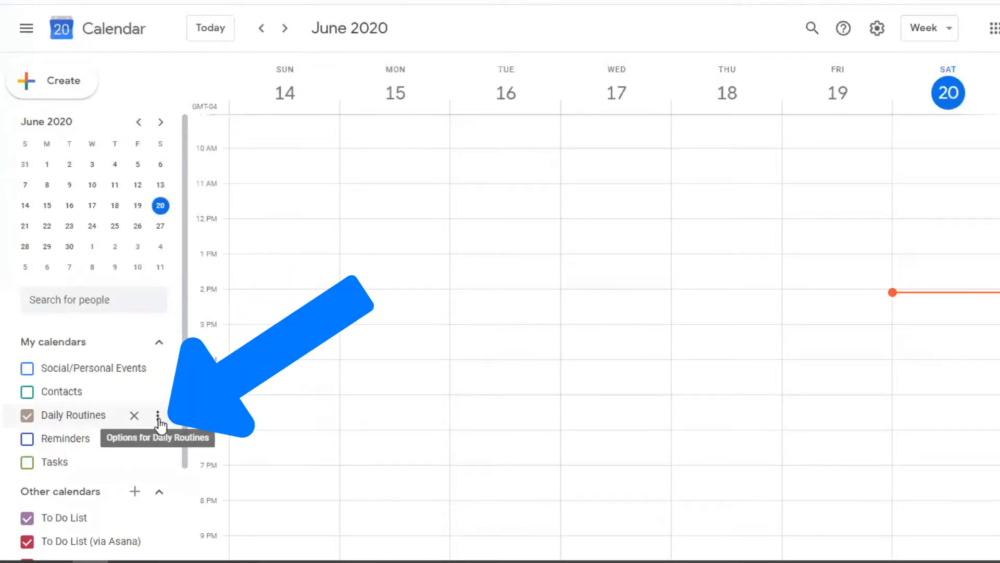
click(158, 415)
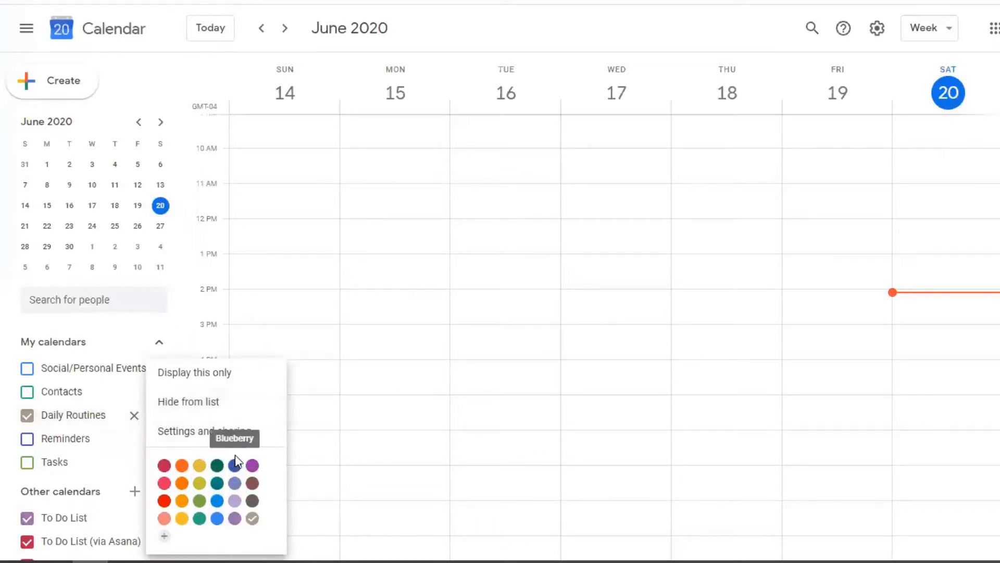
mouse_move(217, 500)
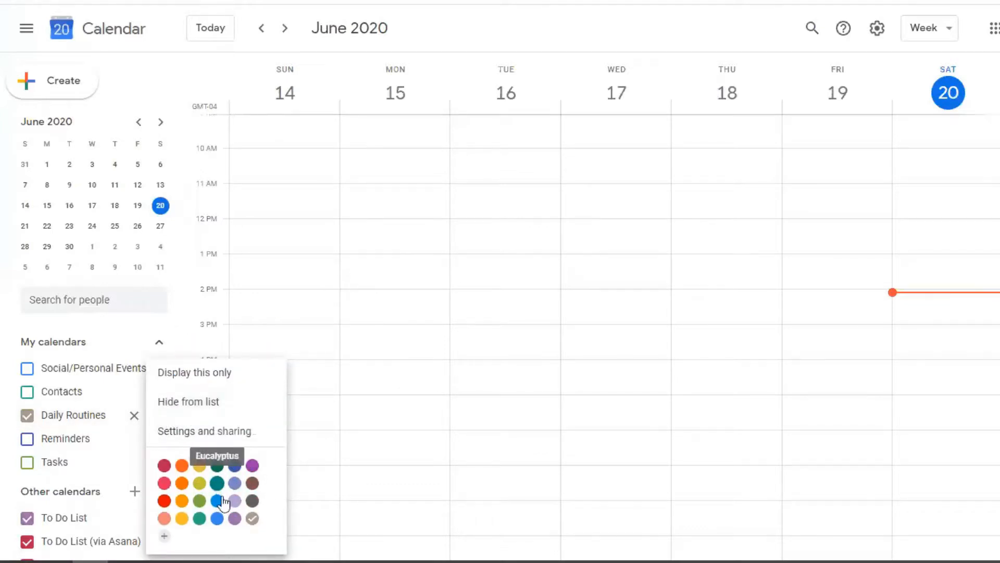
click(218, 518)
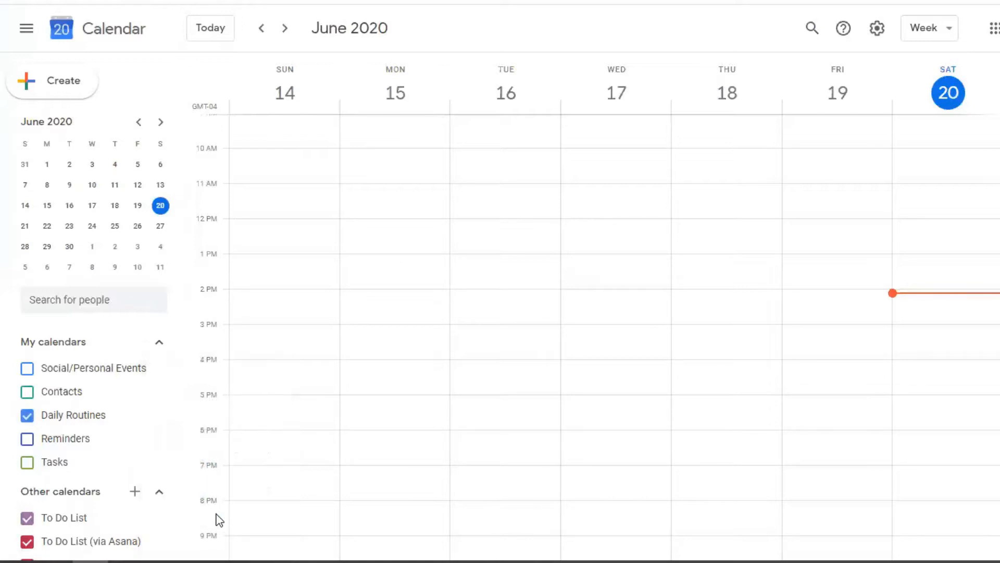
click(73, 414)
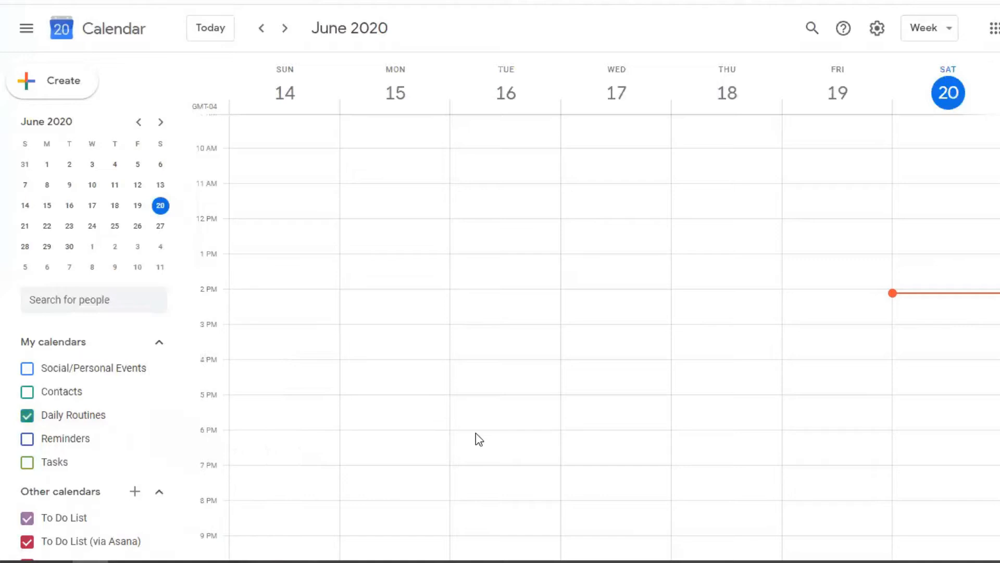
mouse_move(938, 479)
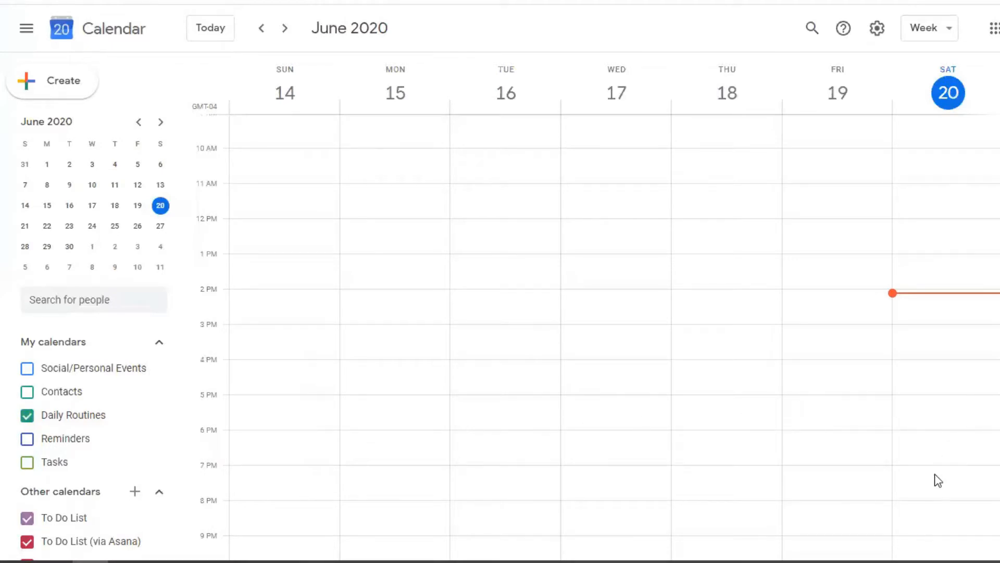
mouse_move(931, 511)
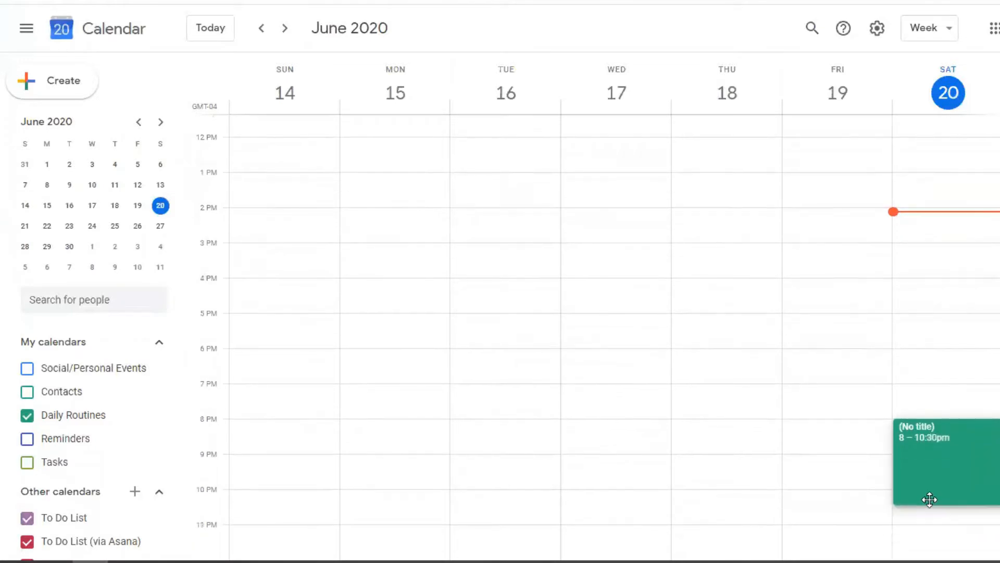
Title the Saturday June 20, 8–10 pm event 'Evening Routine' and save it to Daily Routines
click(941, 460)
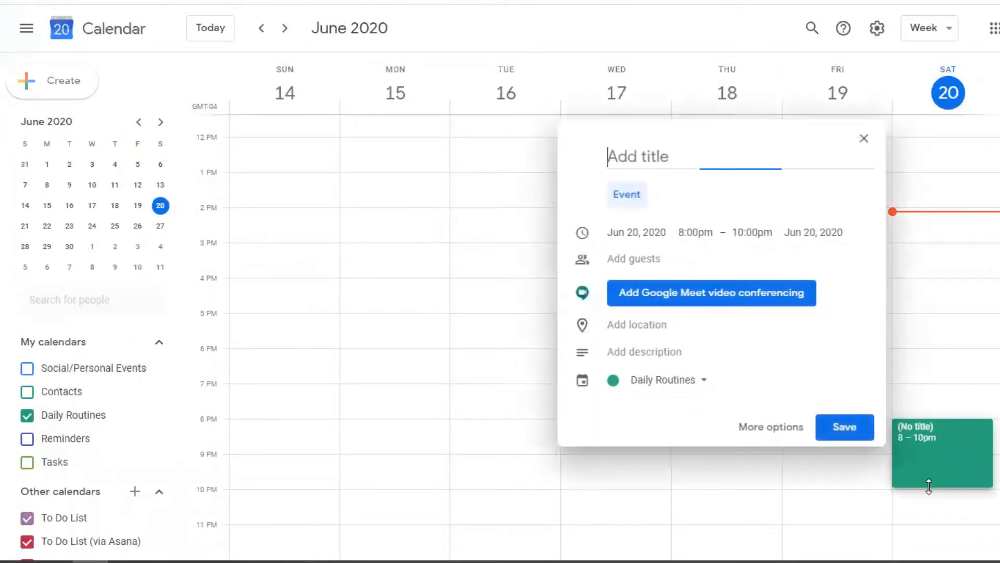
text(Event)
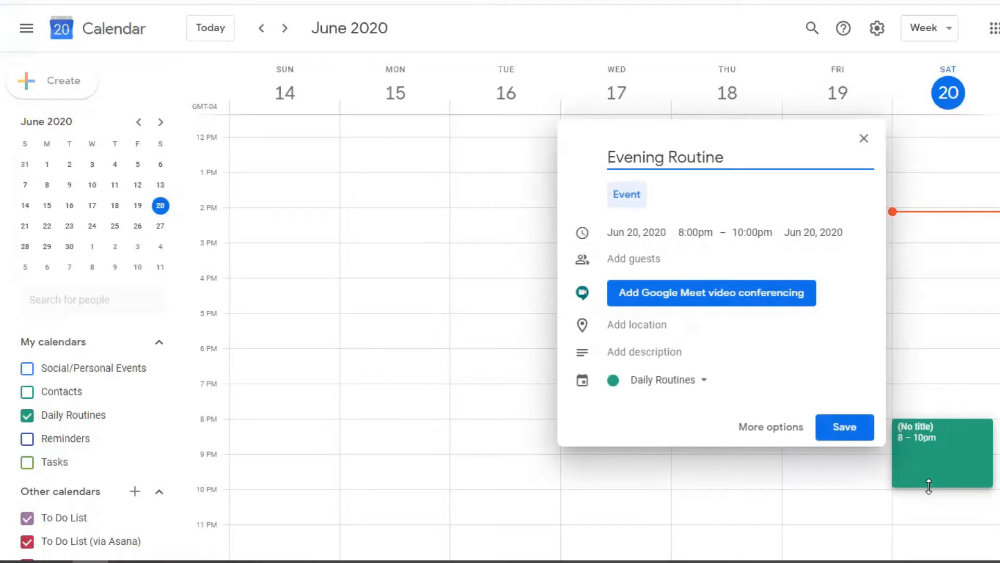
click(844, 427)
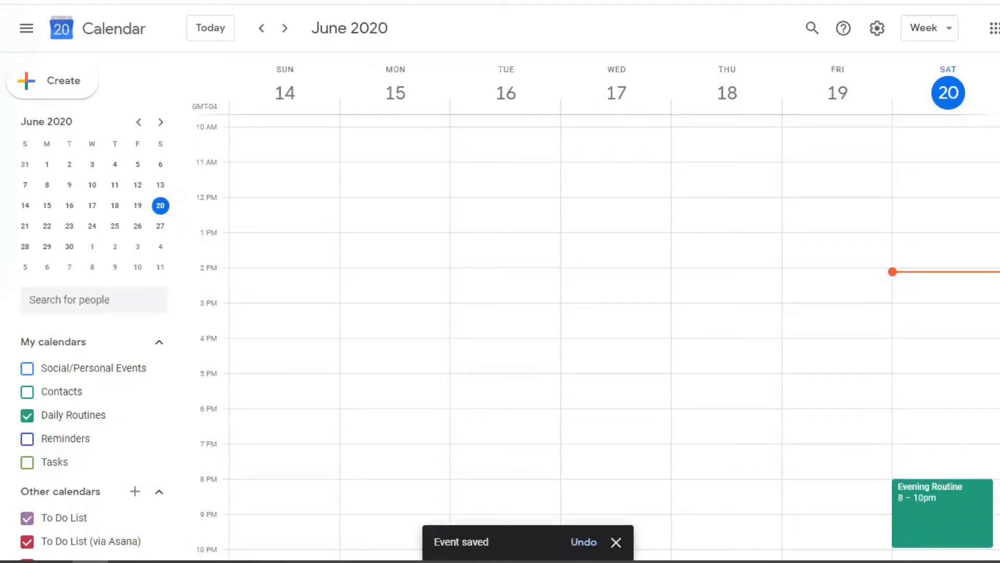
mouse_move(327, 449)
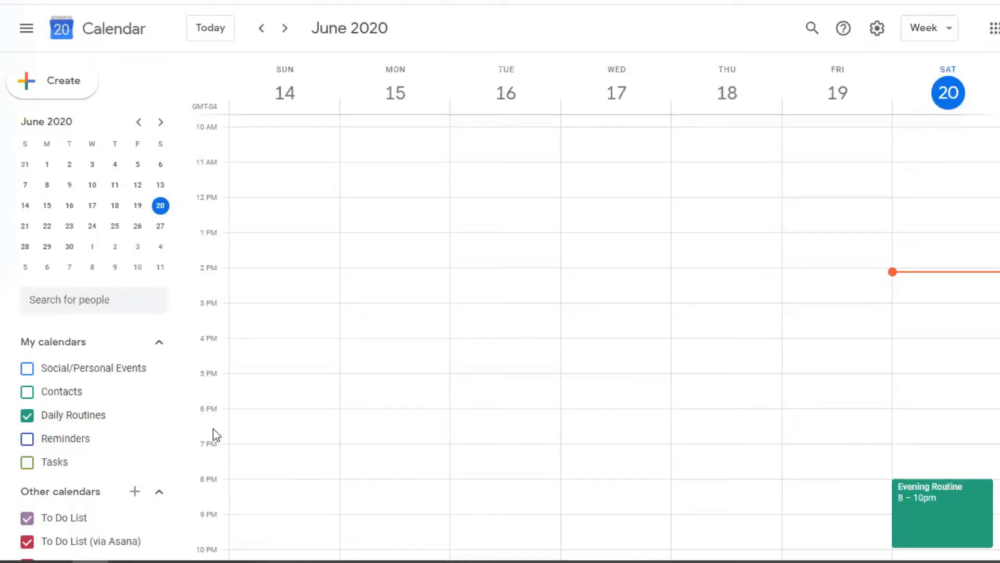
mouse_move(140, 456)
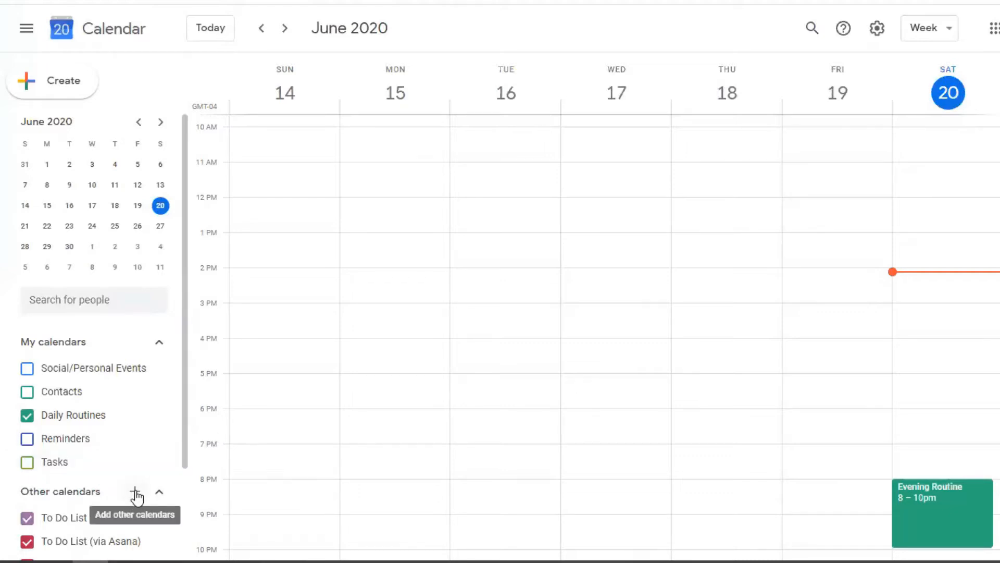
Add an 'Out-of-Office' calendar under Other calendars, then go back to week view
click(137, 491)
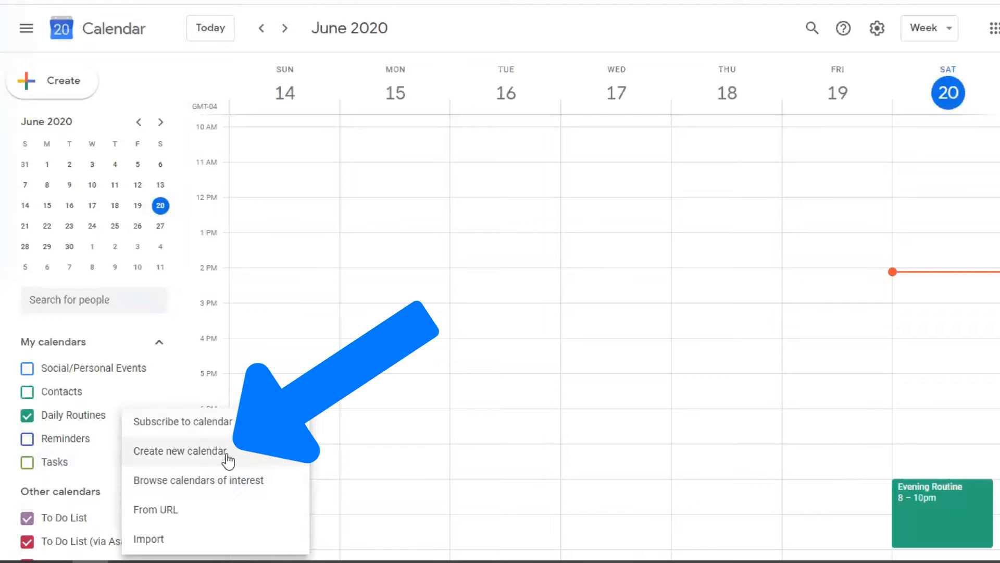
click(181, 451)
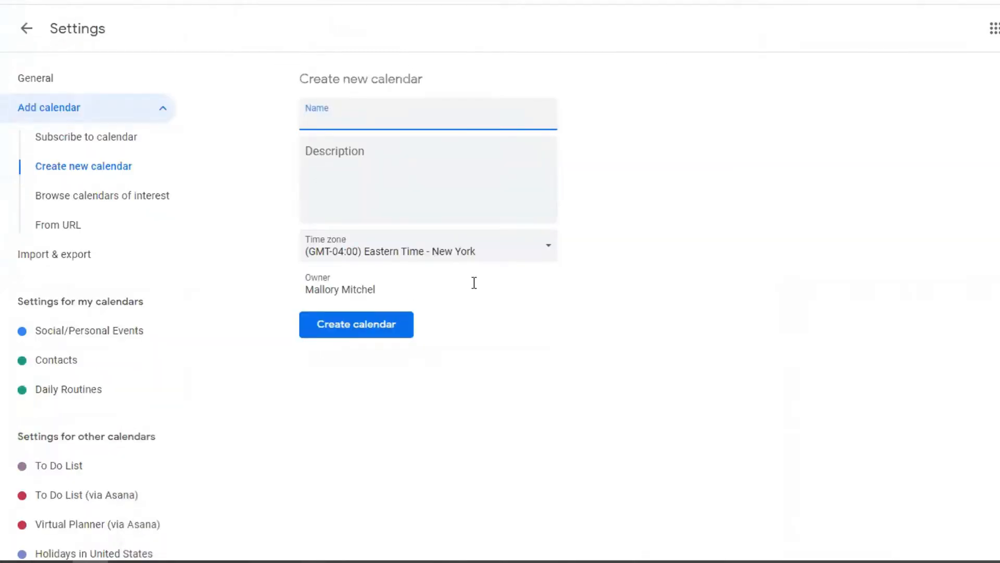
text(Out-of-)
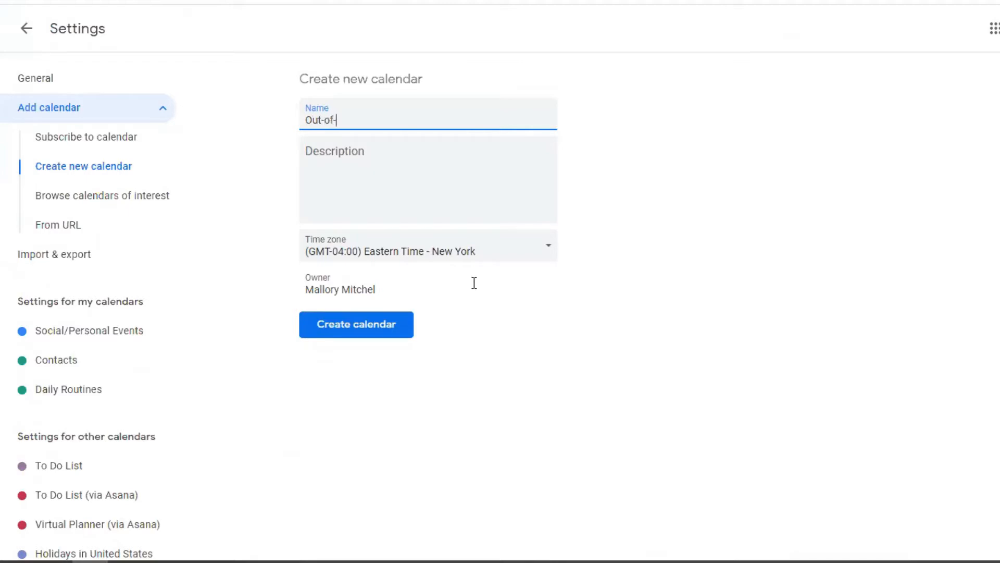
text(Office)
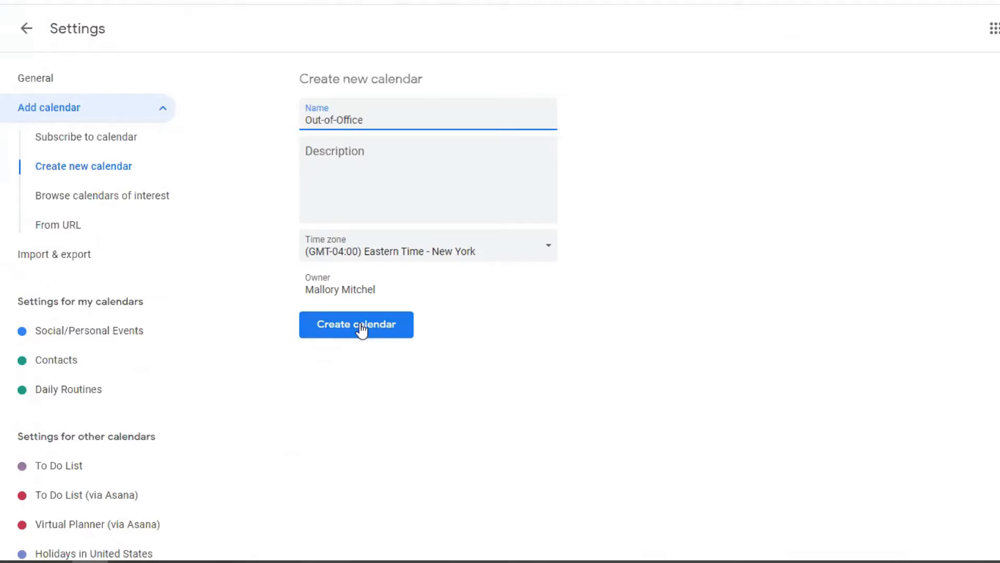
click(429, 120)
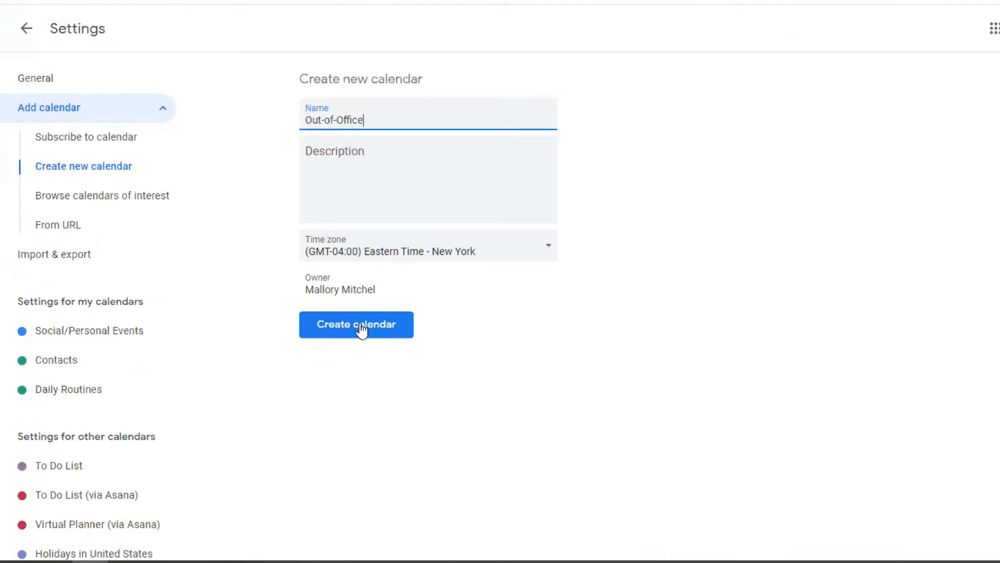
click(355, 324)
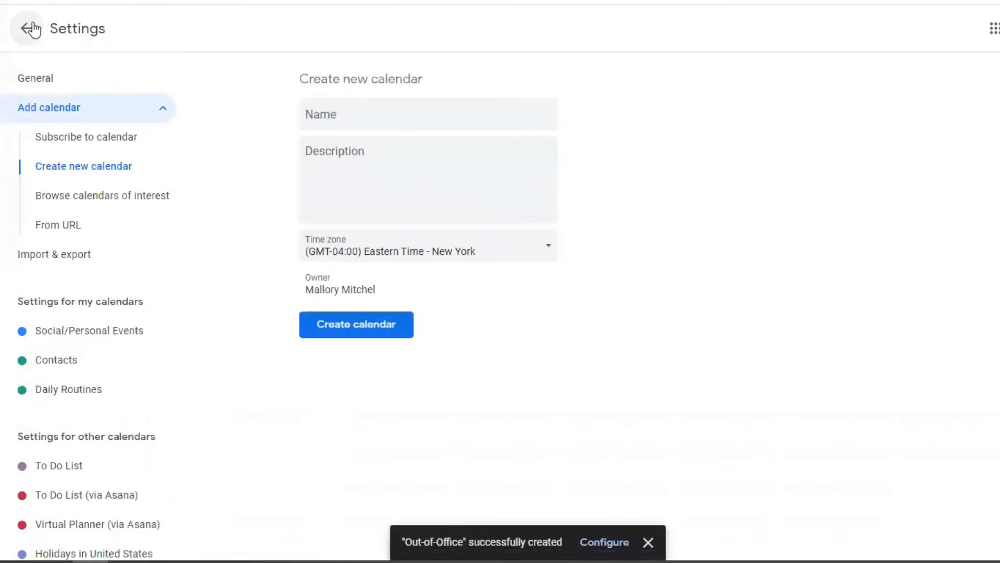
click(28, 28)
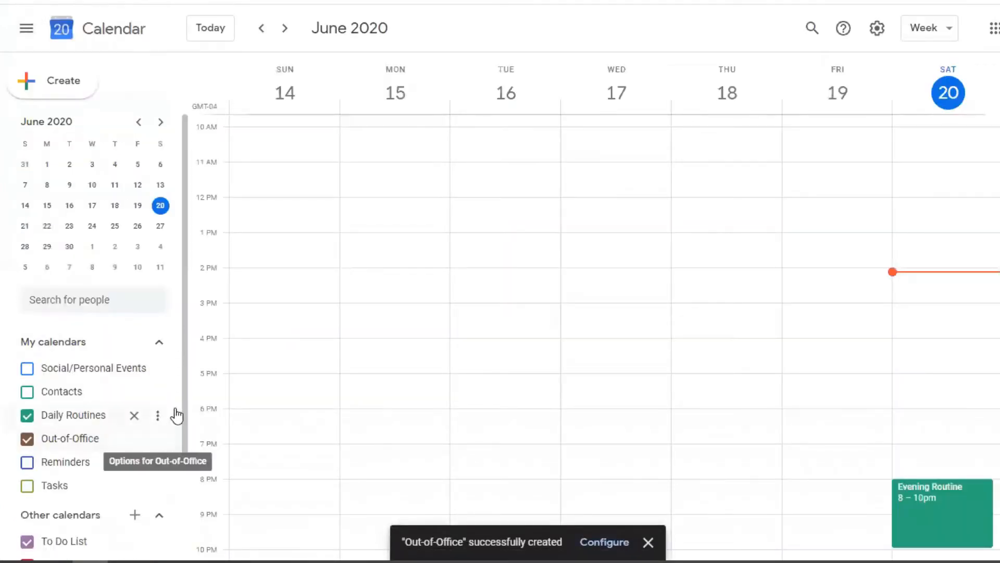
mouse_move(157, 438)
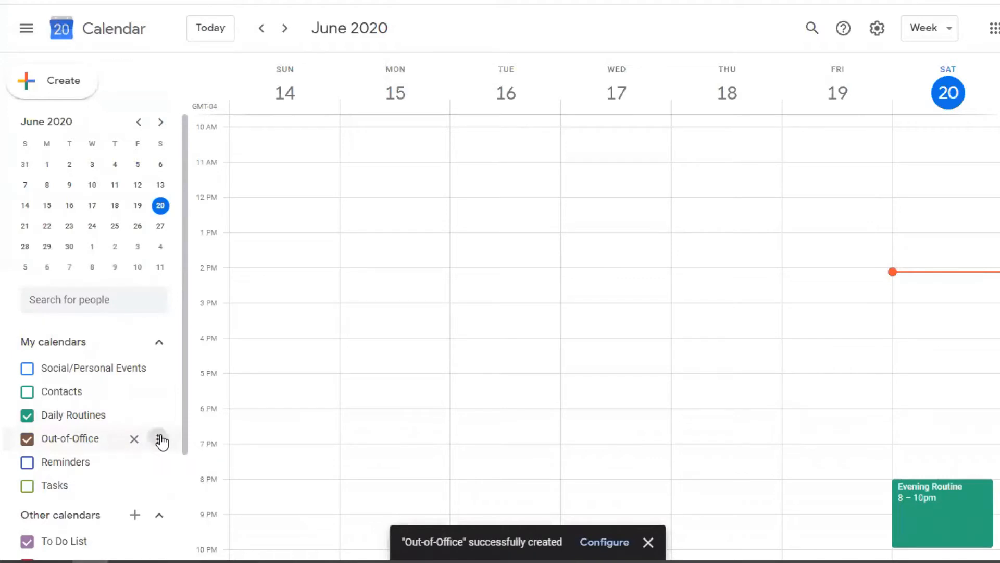
Pick the Tomato swatch in the Out-of-Office calendar's options
click(162, 440)
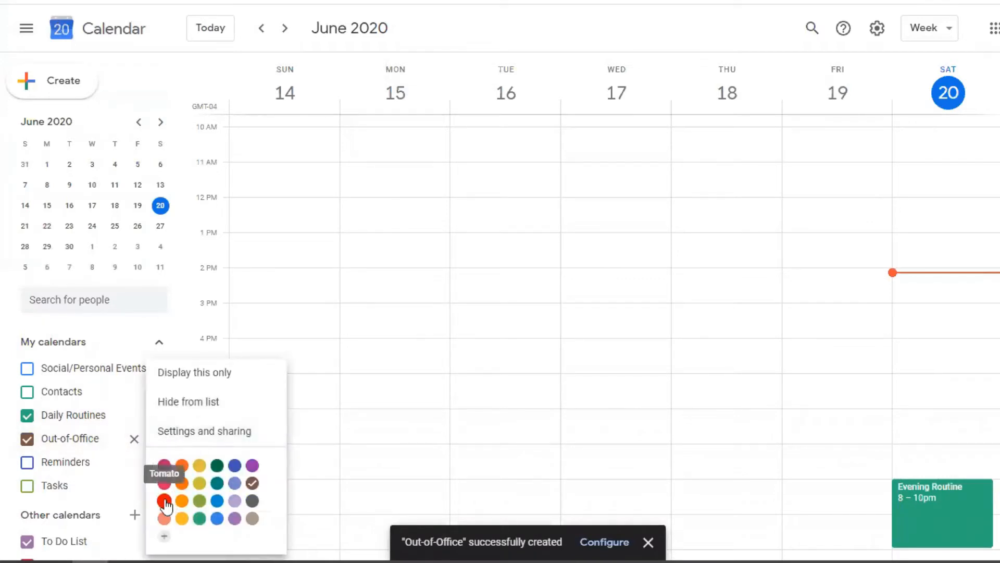
click(164, 500)
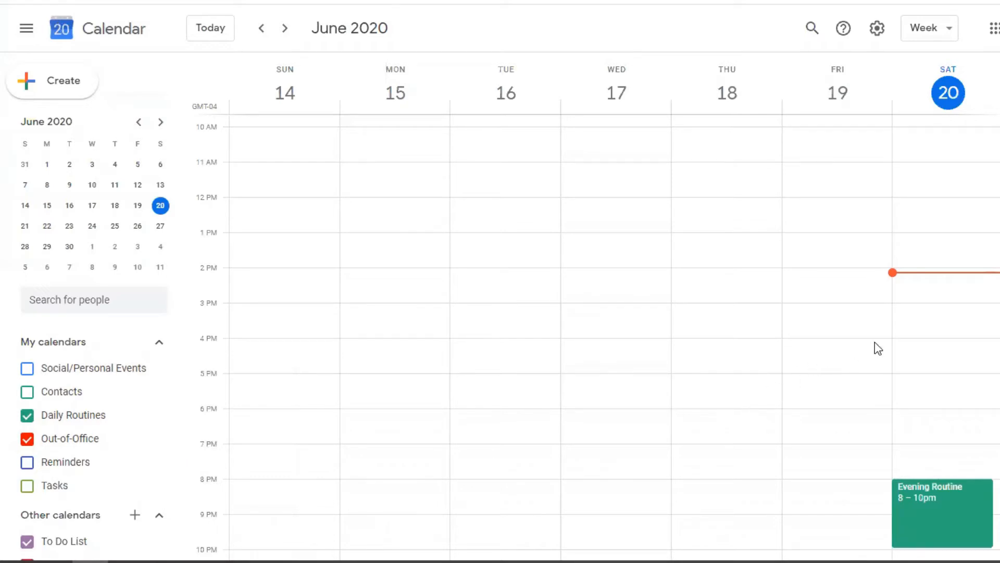
mouse_move(930, 347)
text(Doctor's Office)
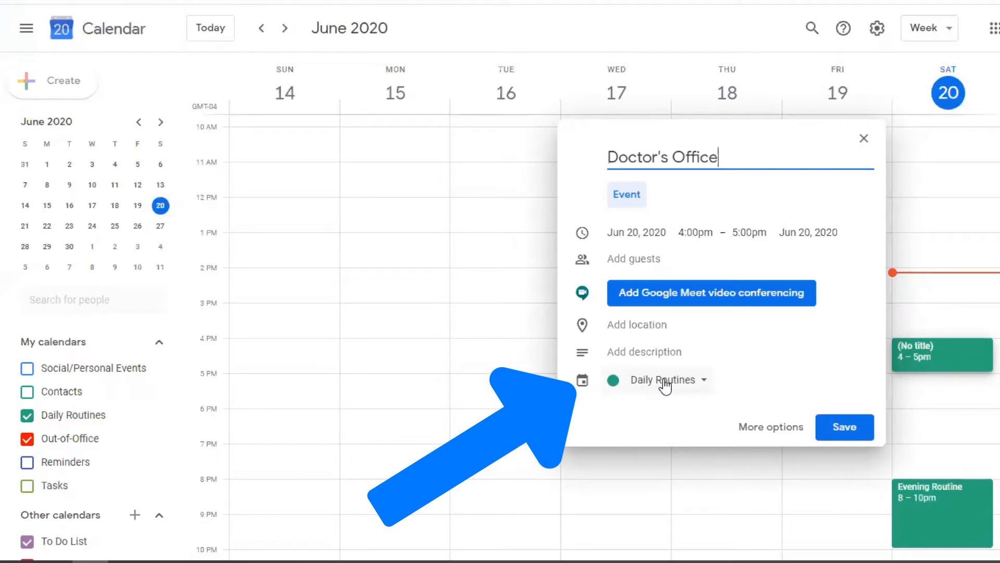
Assign the June 20, 4–5 pm Doctor's Office event to Out-of-Office and save it
click(656, 379)
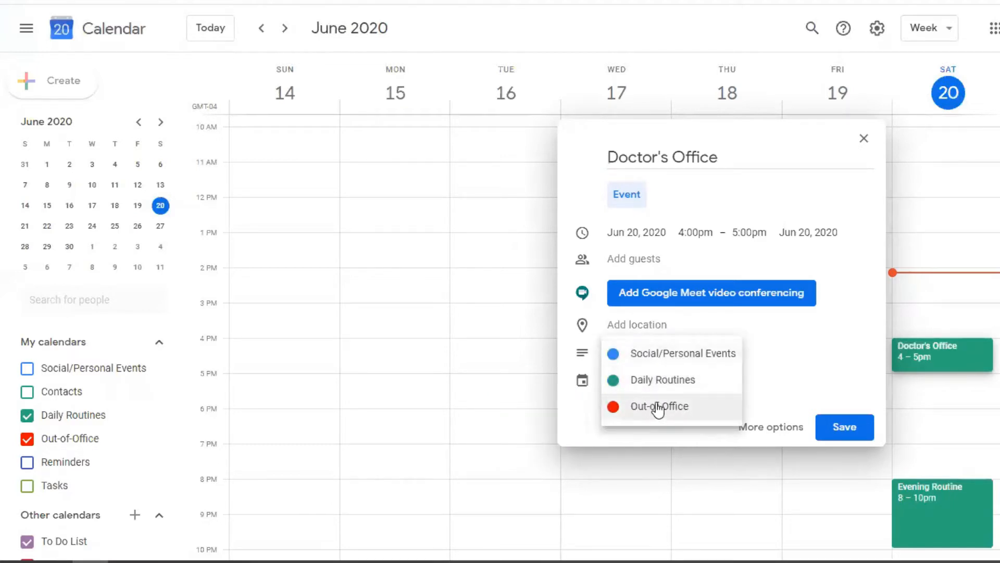
click(660, 406)
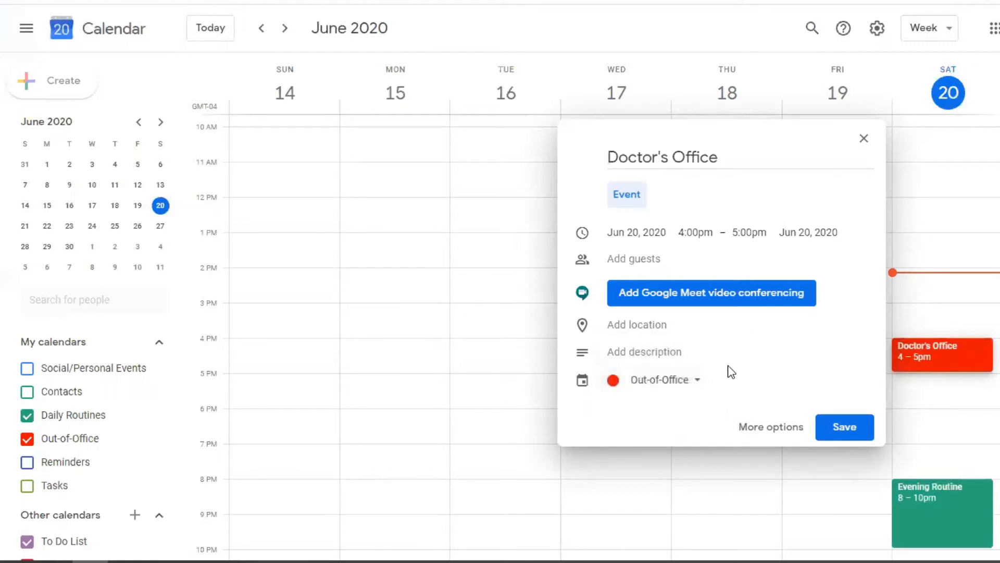
click(844, 427)
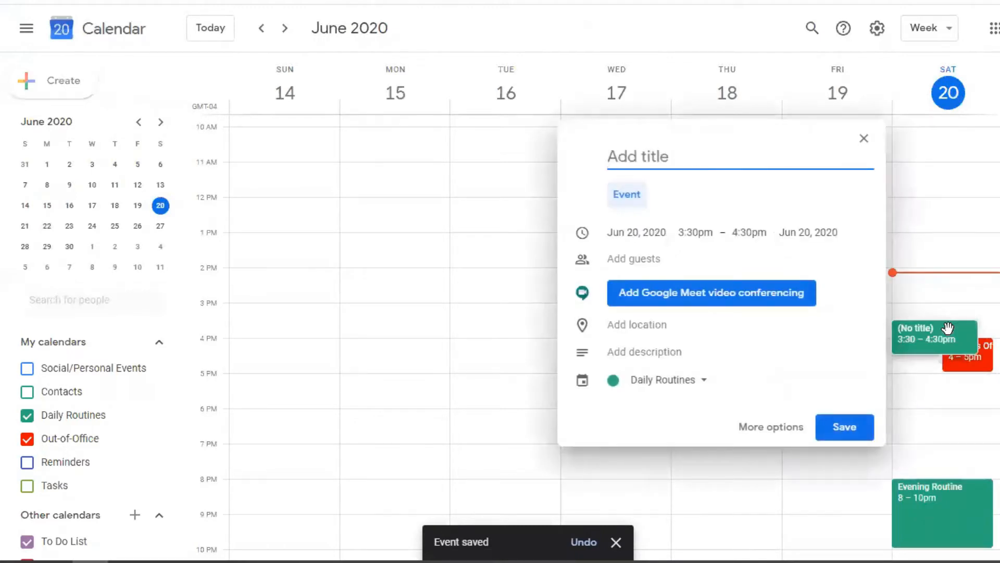
Create a 3:30–4:00 pm 'Commute' event on June 20 in the Out-of-Office calendar
text(Commute)
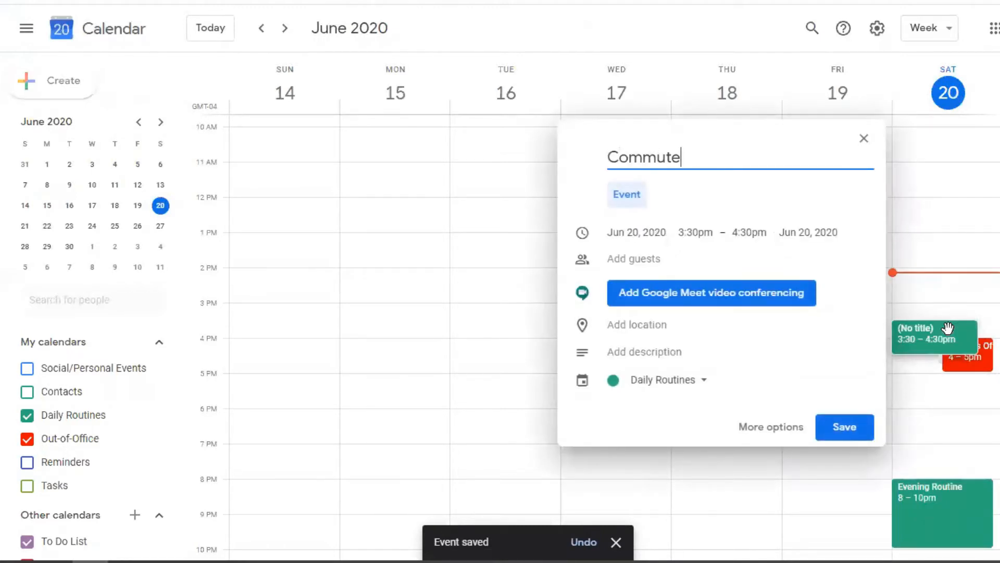
click(749, 232)
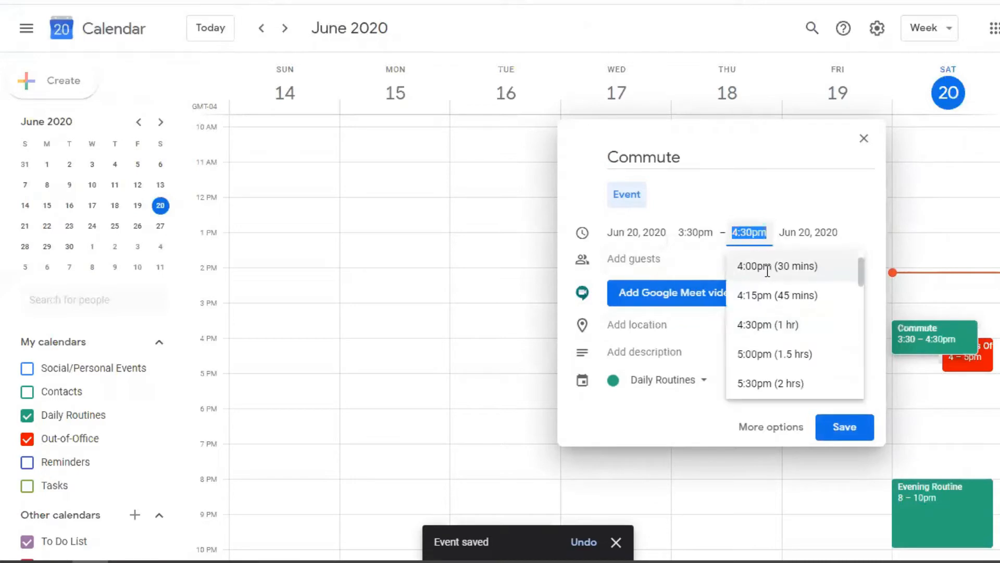
click(777, 266)
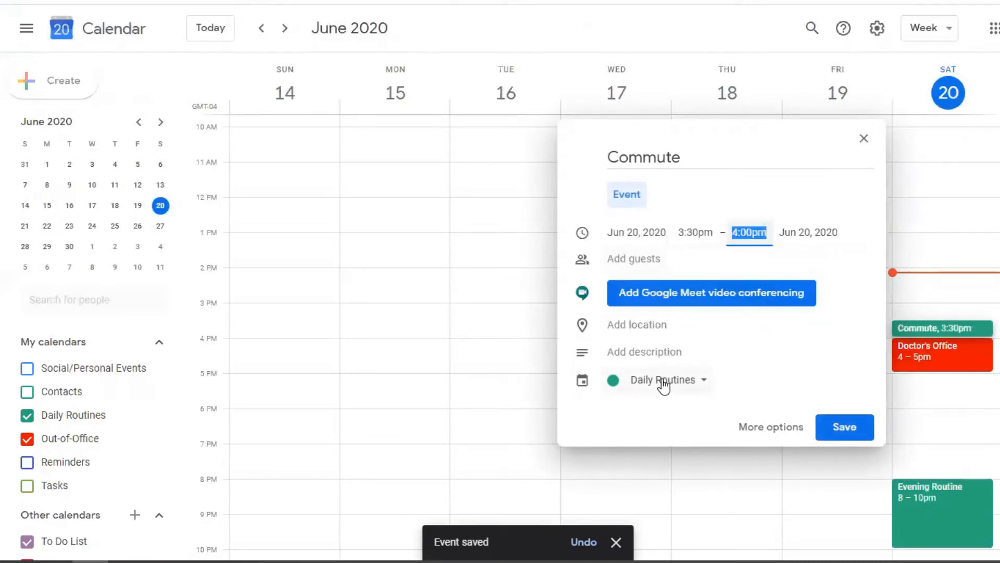
click(657, 380)
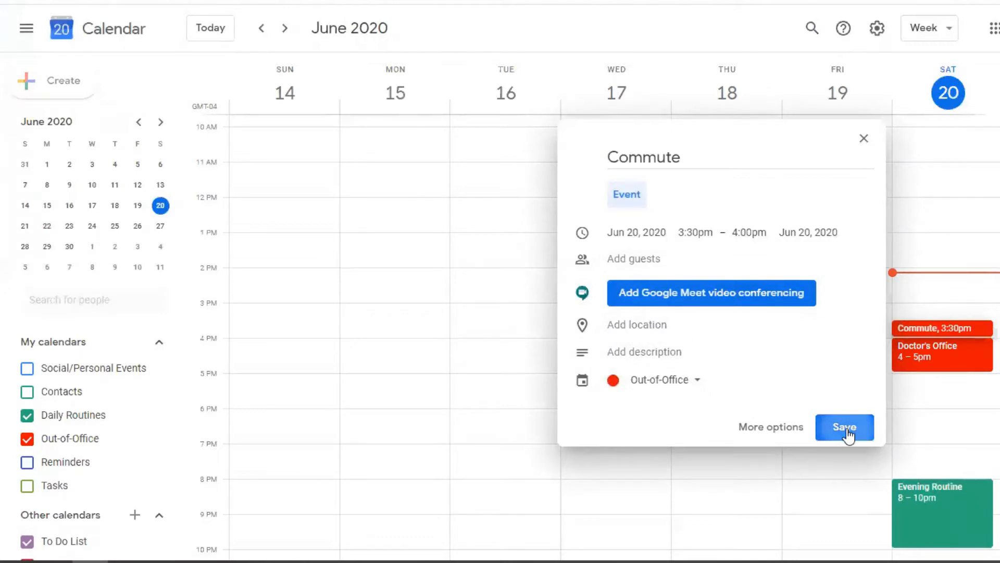
click(843, 427)
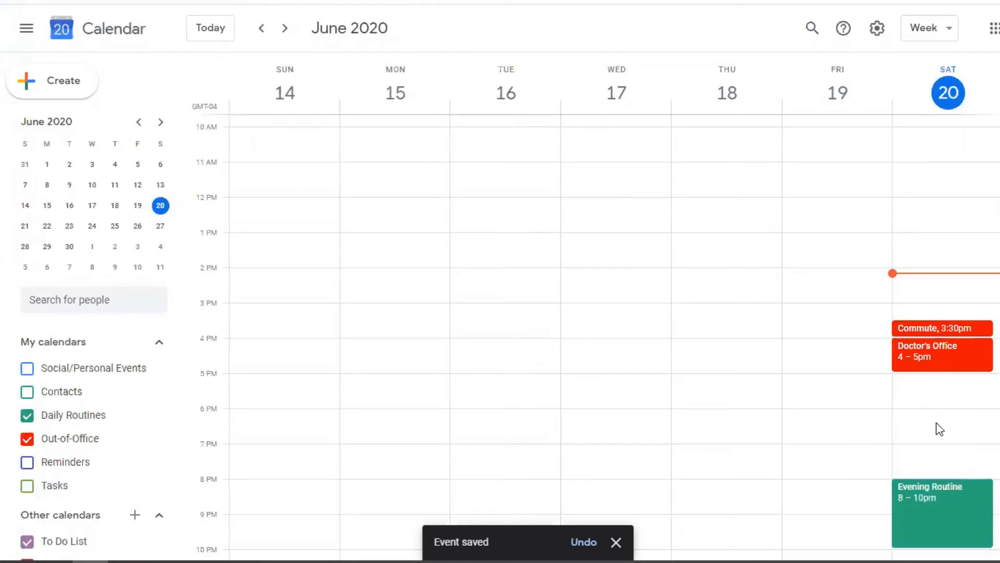
click(614, 542)
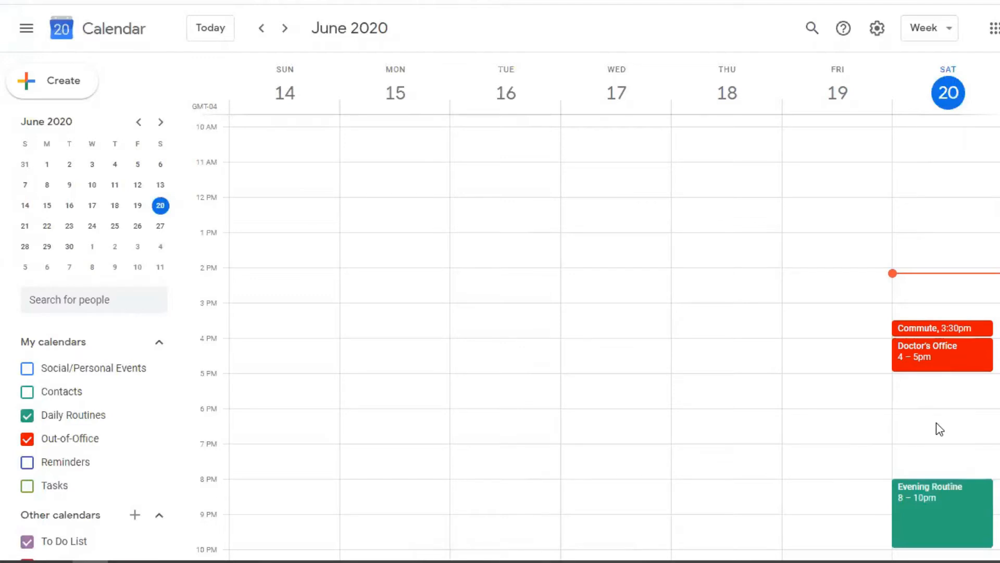
mouse_move(252, 491)
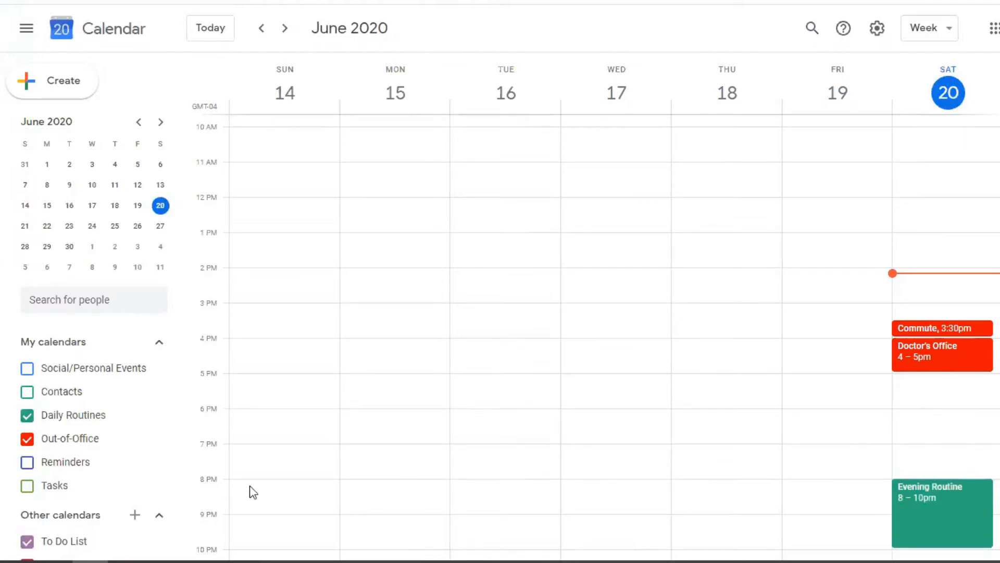
Add an 'Exercise/Workouts' calendar under Other calendars, then go back to week view
click(134, 515)
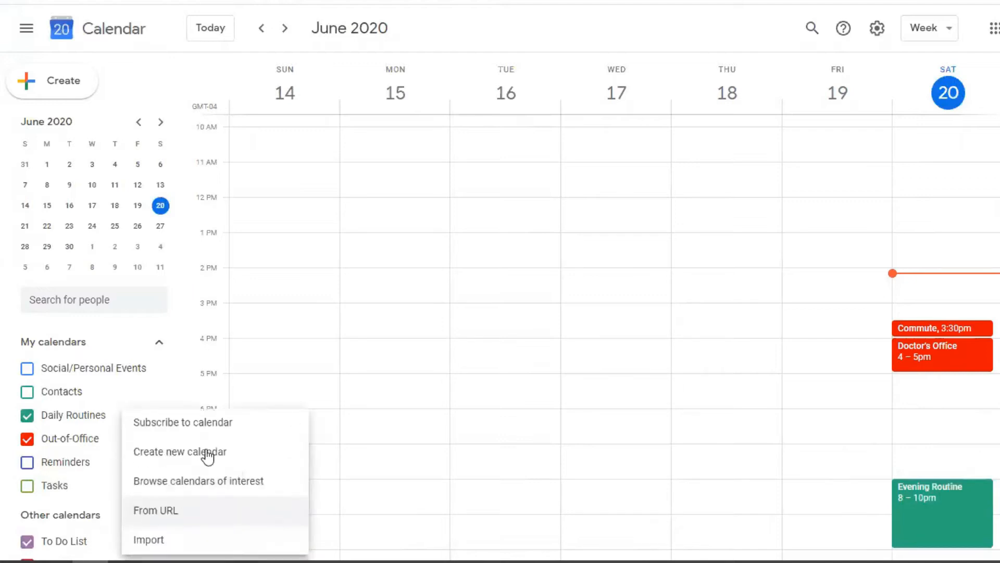
click(179, 451)
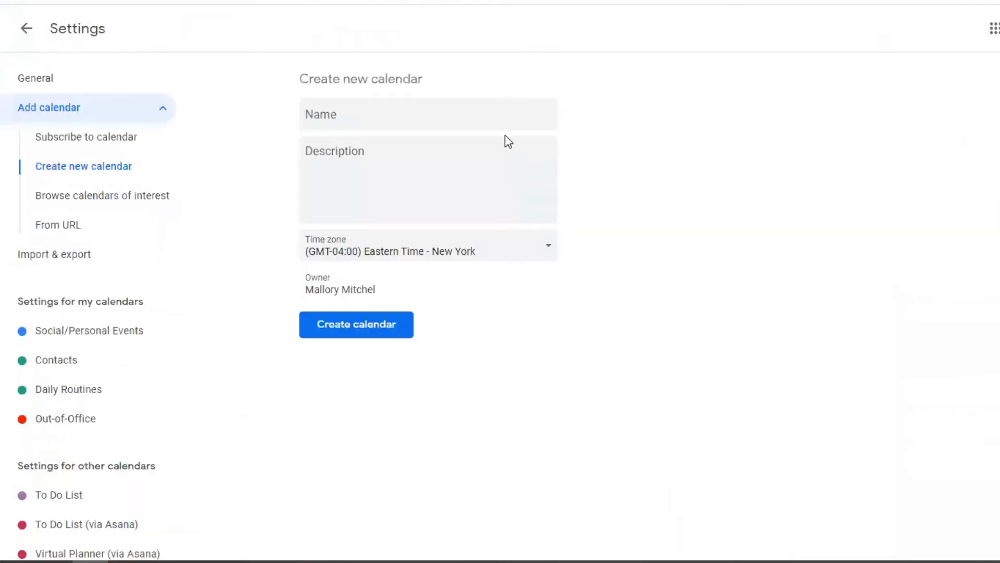
text(Exerci)
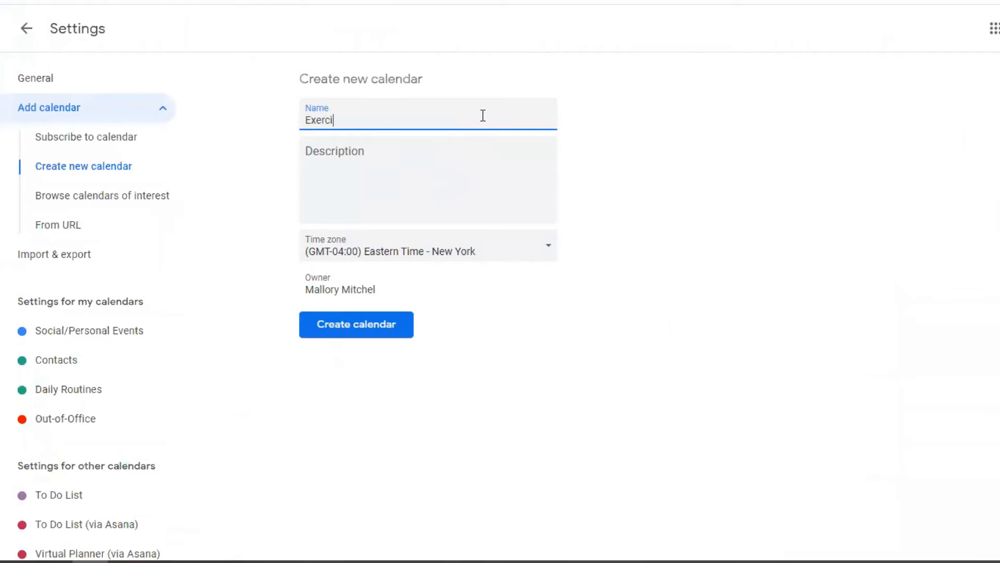
text(se/Workouts)
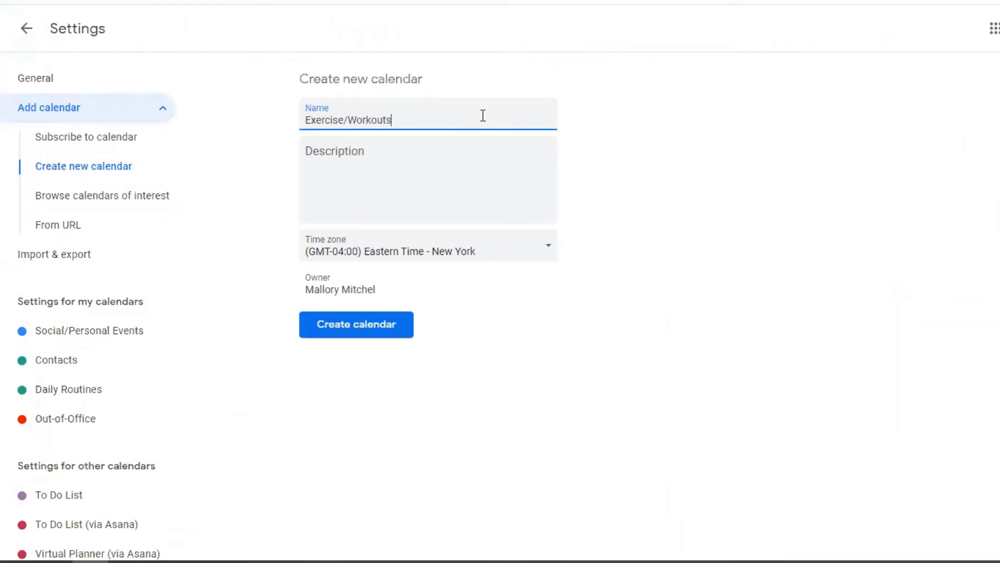
click(355, 324)
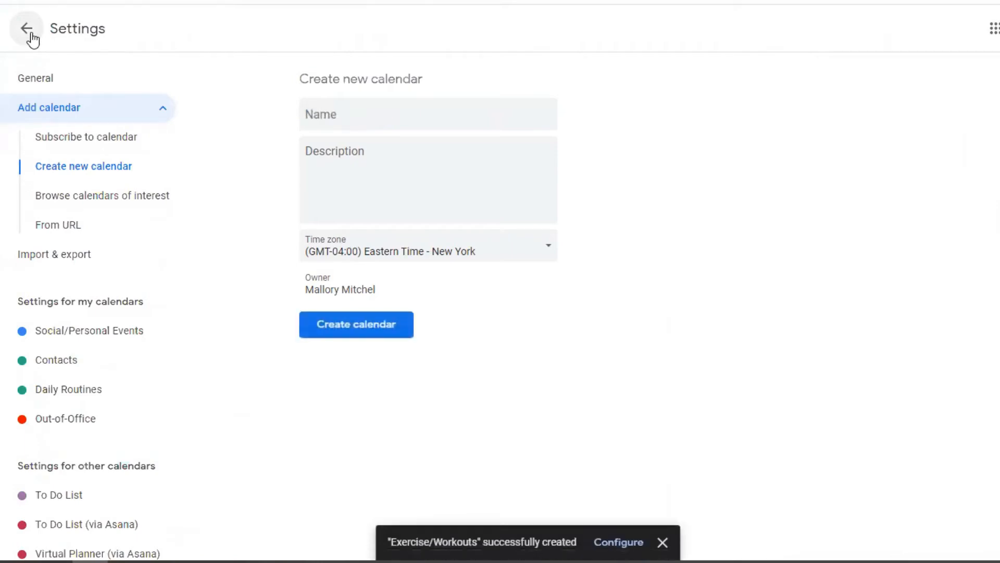
click(26, 28)
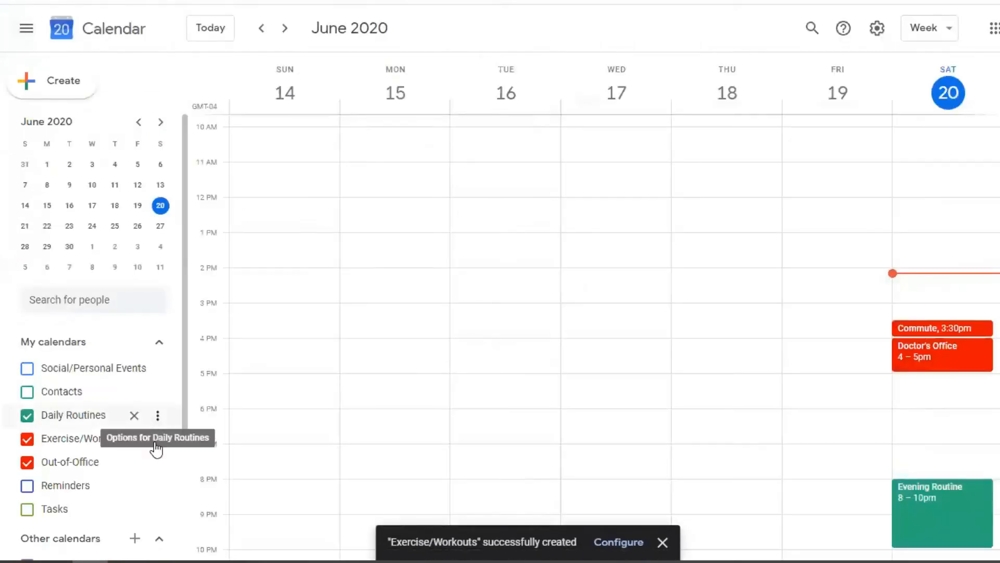
mouse_move(157, 441)
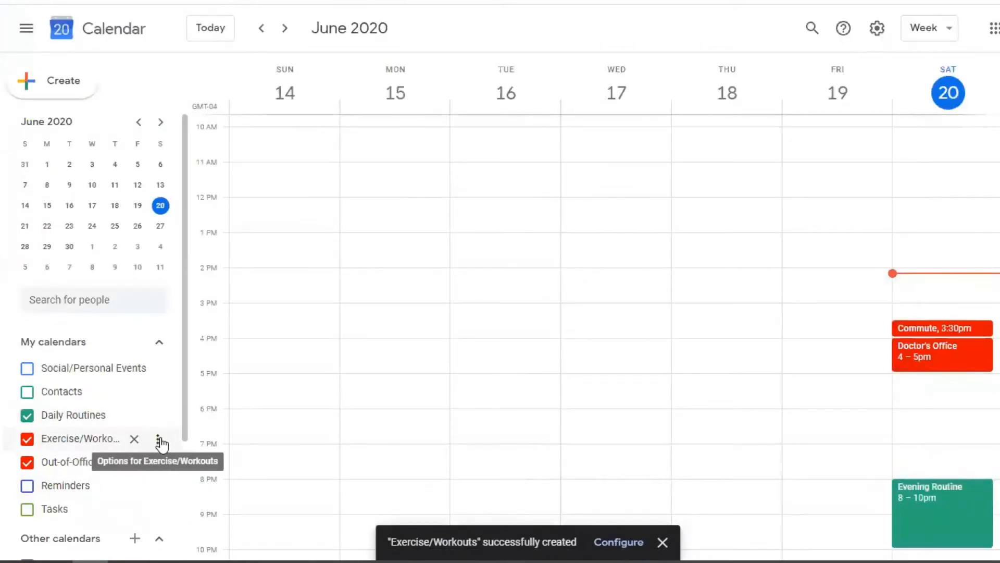
Give the Exercise/Workouts calendar a yellow colour from its options menu
click(161, 438)
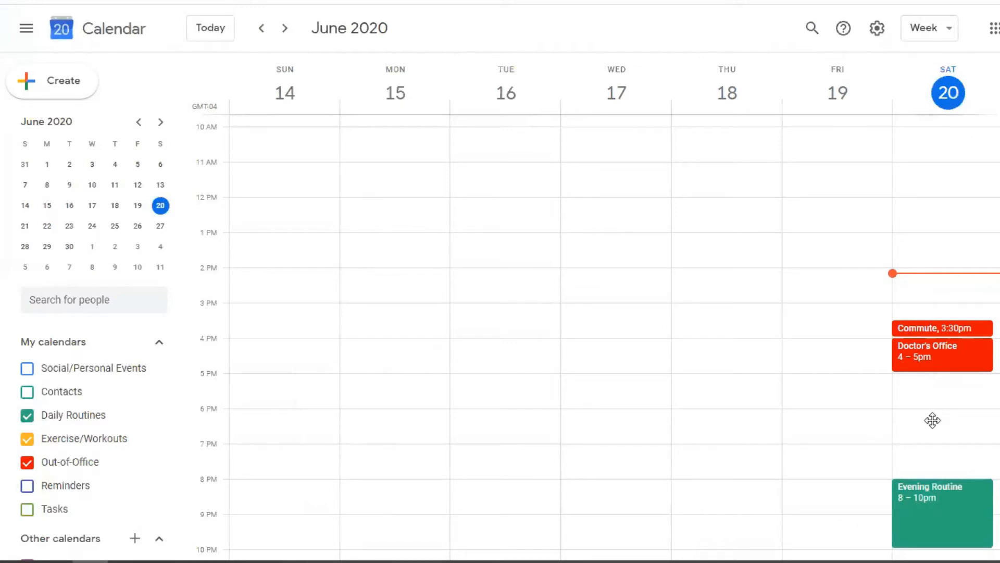
Create a 6 pm 'Walking' event on Saturday June 20 in the Exercise/Workouts calendar
click(932, 420)
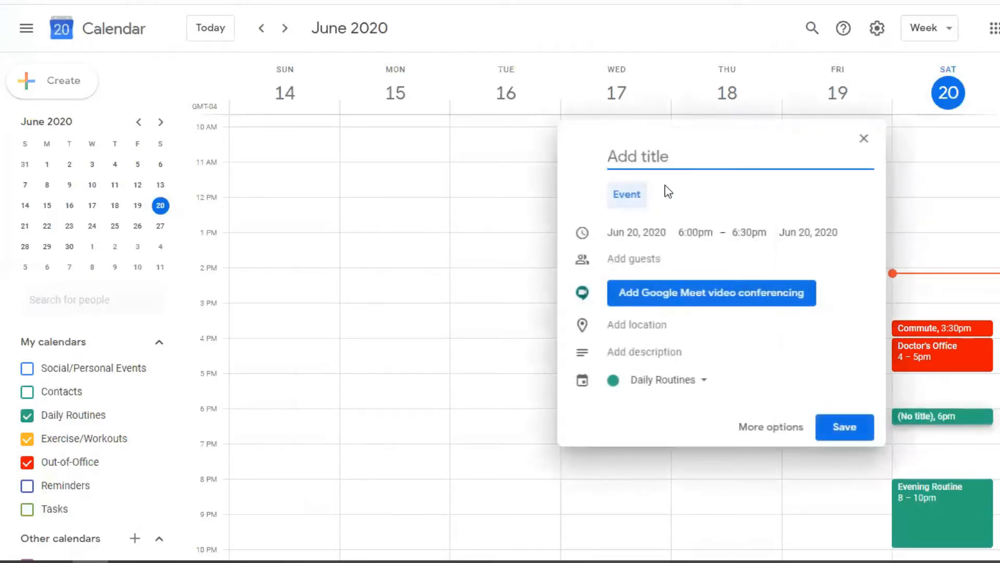
text(Walking)
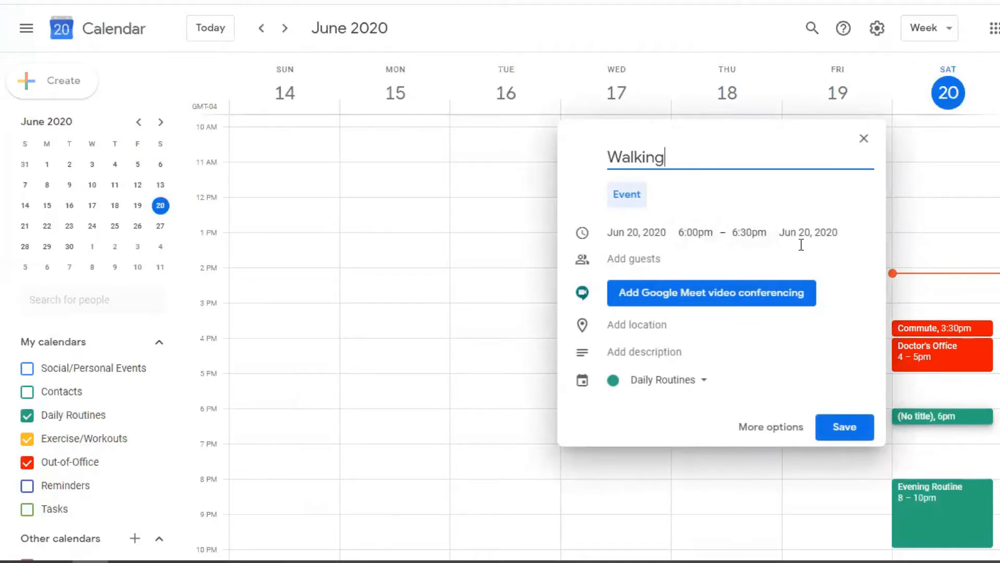
mouse_move(666, 387)
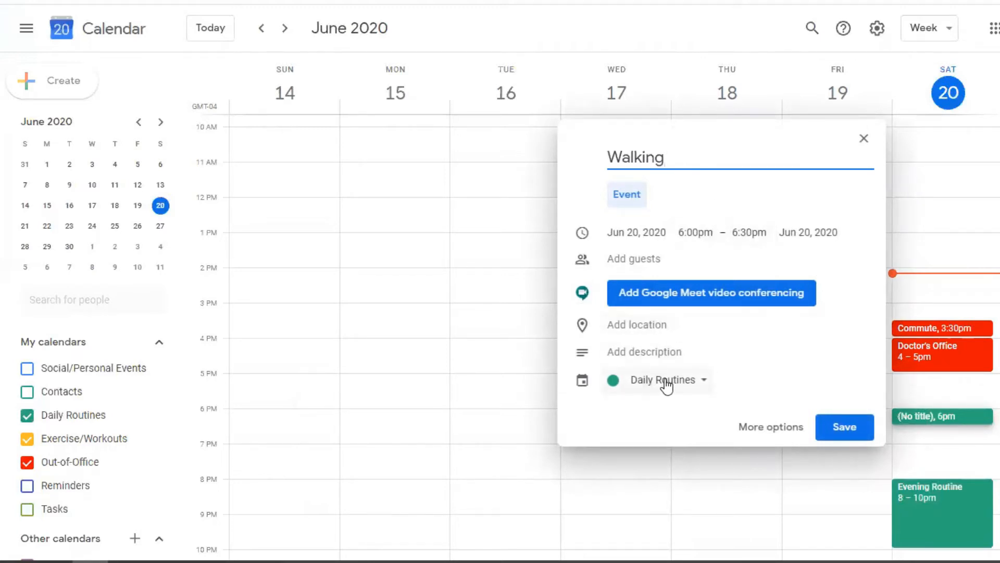
click(666, 379)
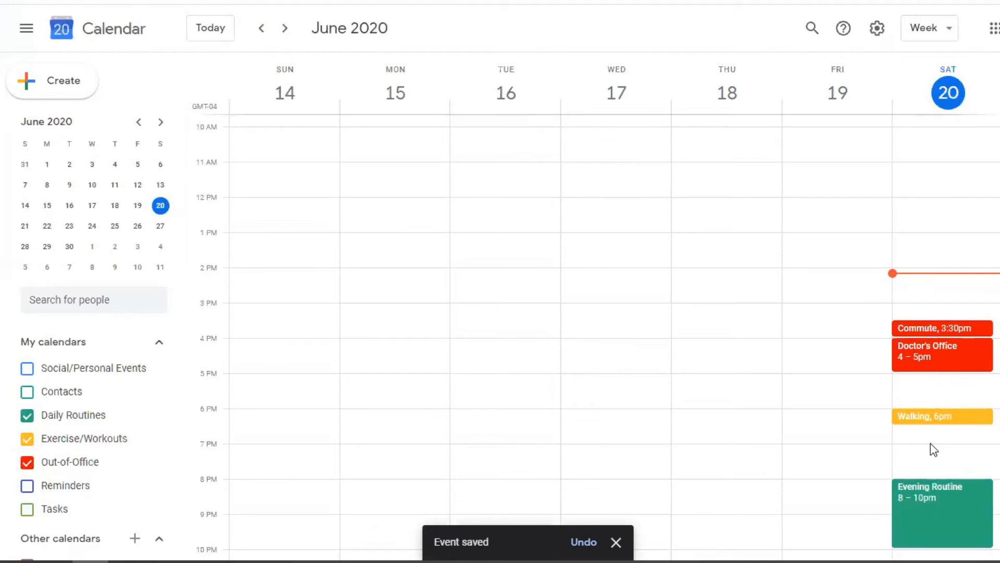
click(615, 542)
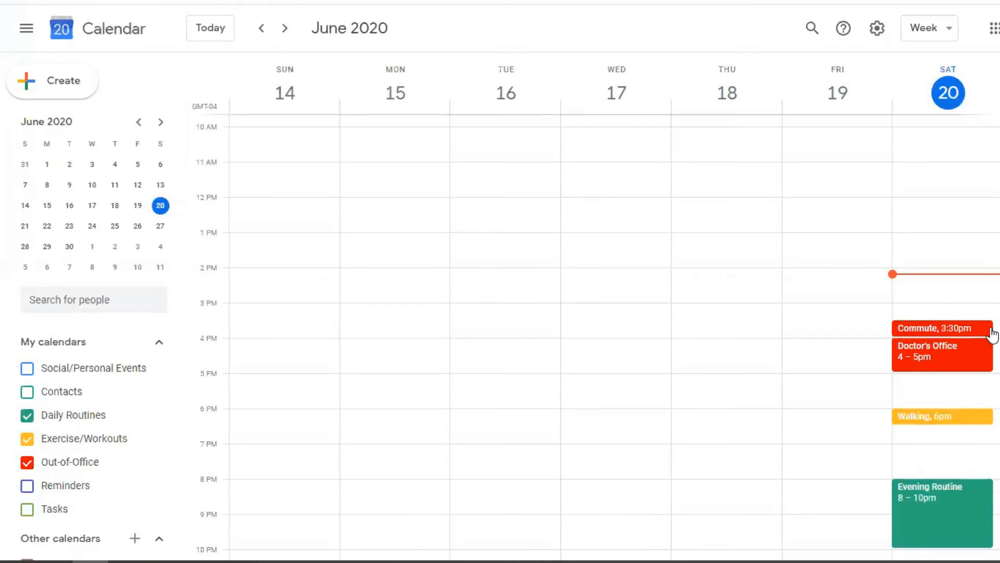
mouse_move(775, 284)
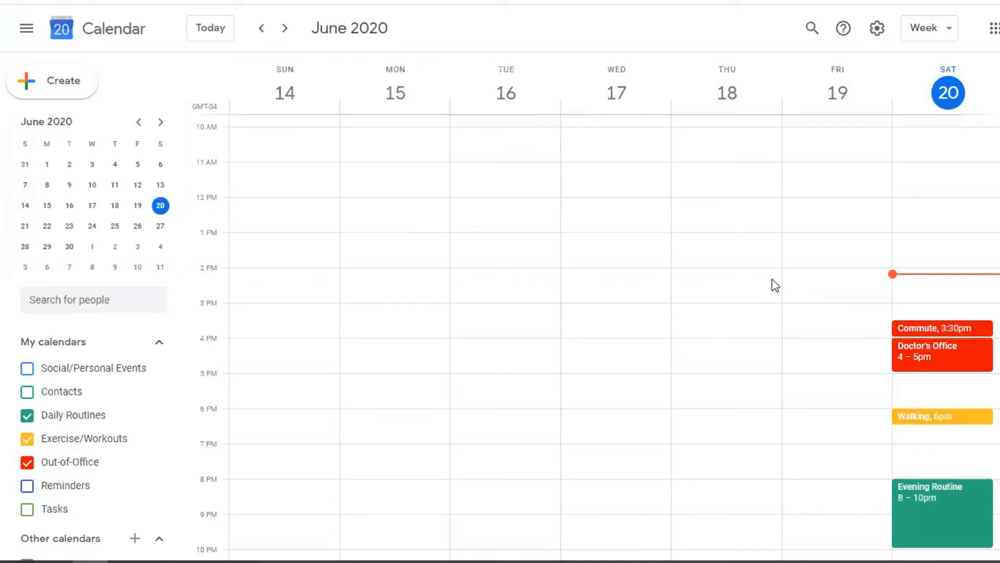
mouse_move(944, 369)
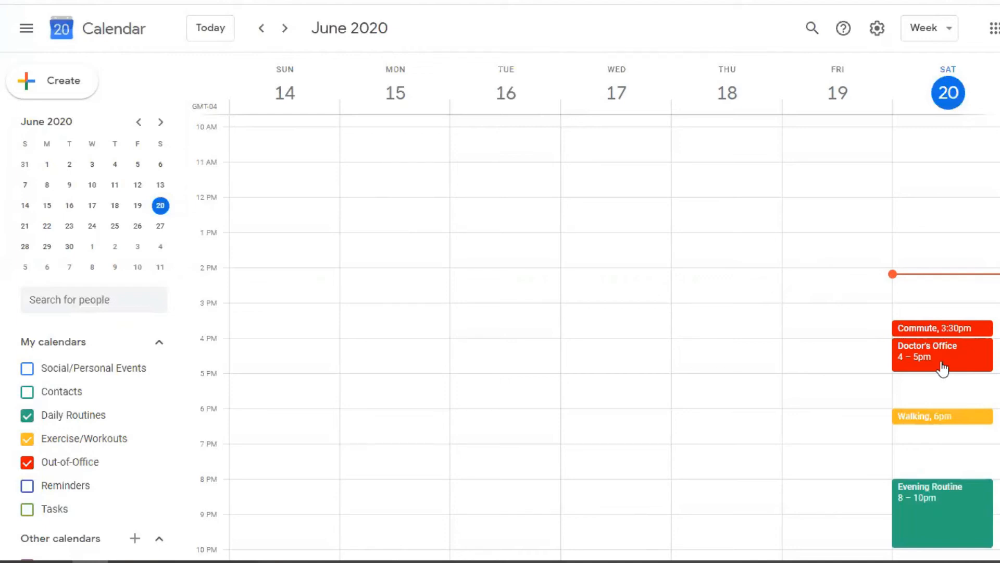